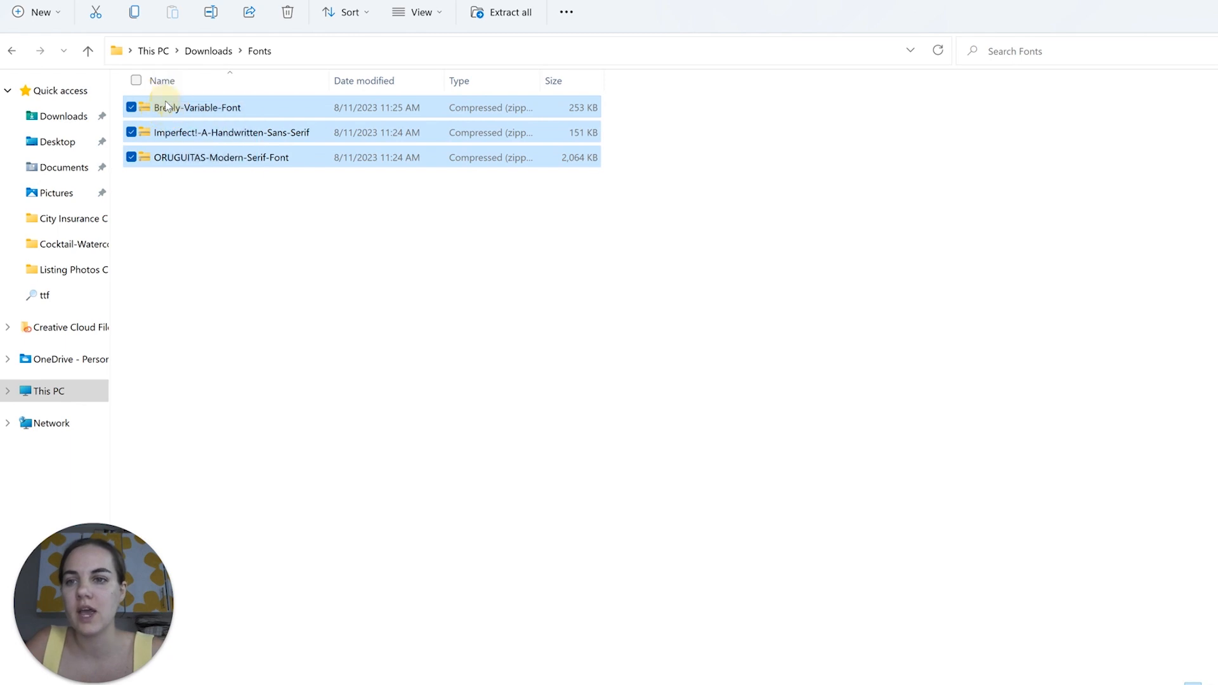
- Extract the three selected font zips into their own folders via 7-Zip 'Extract to *\', then deselect
right_click(198, 107)
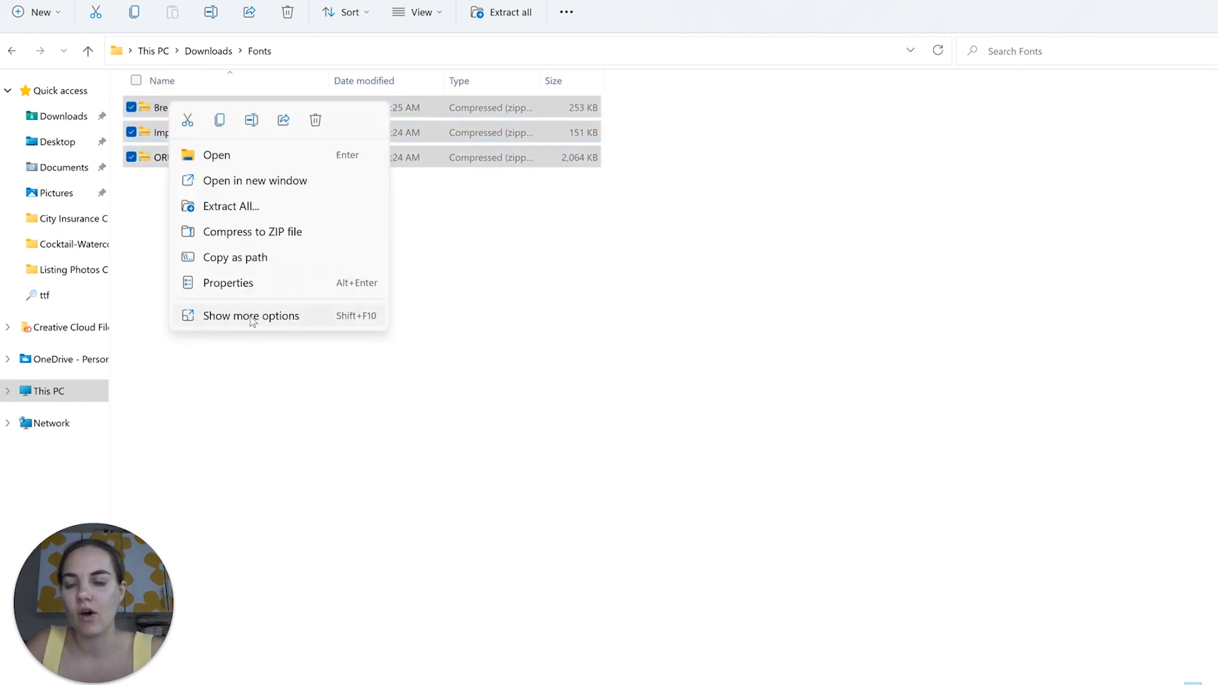
left_click(251, 316)
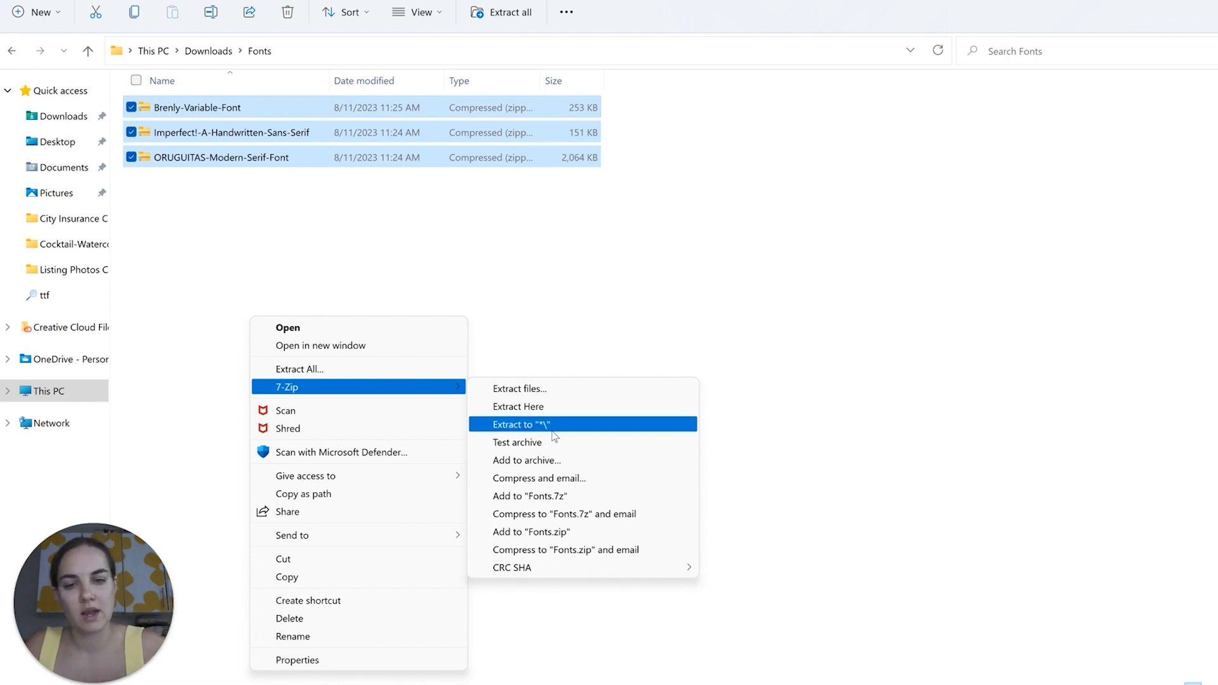
left_click(521, 424)
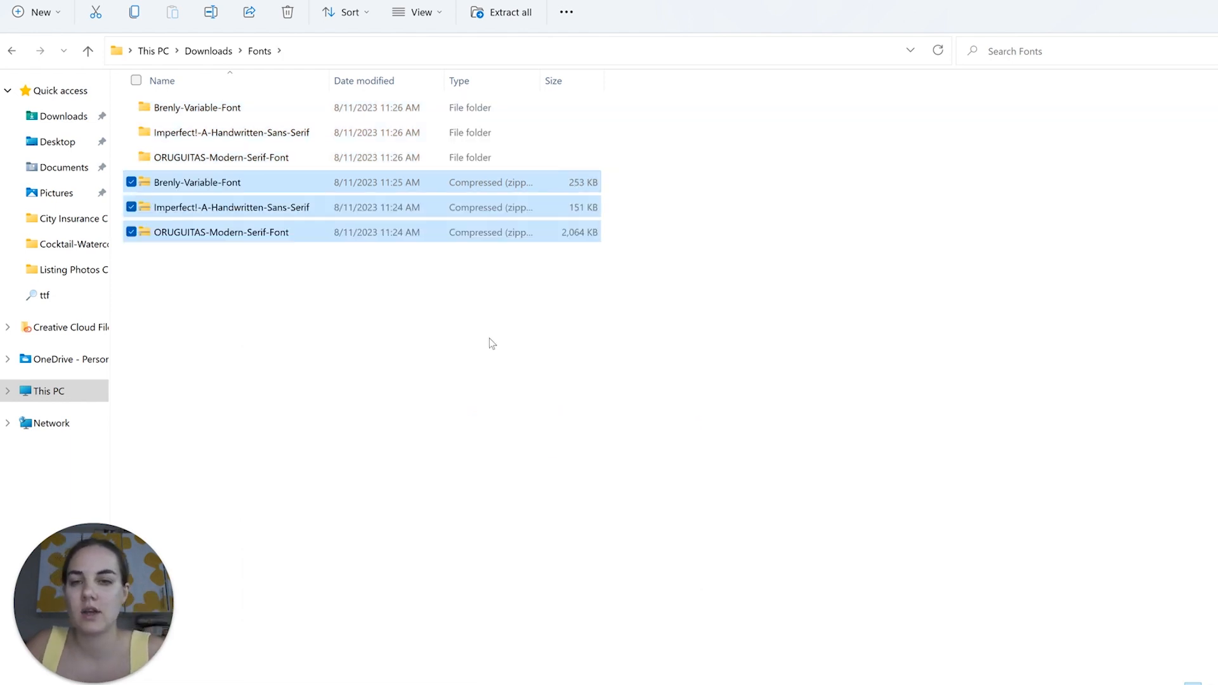
left_click(198, 106)
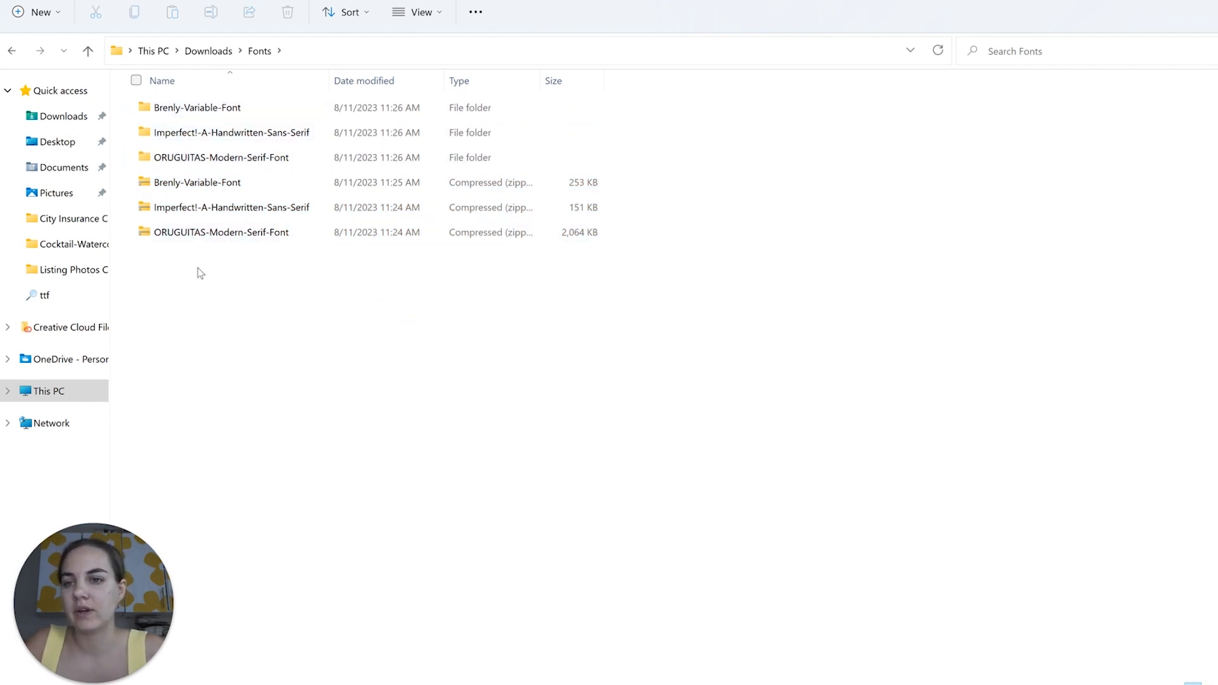
- Navigate into Brenly-Variable-Font and then its inner Brenly Font folder
left_click(221, 231)
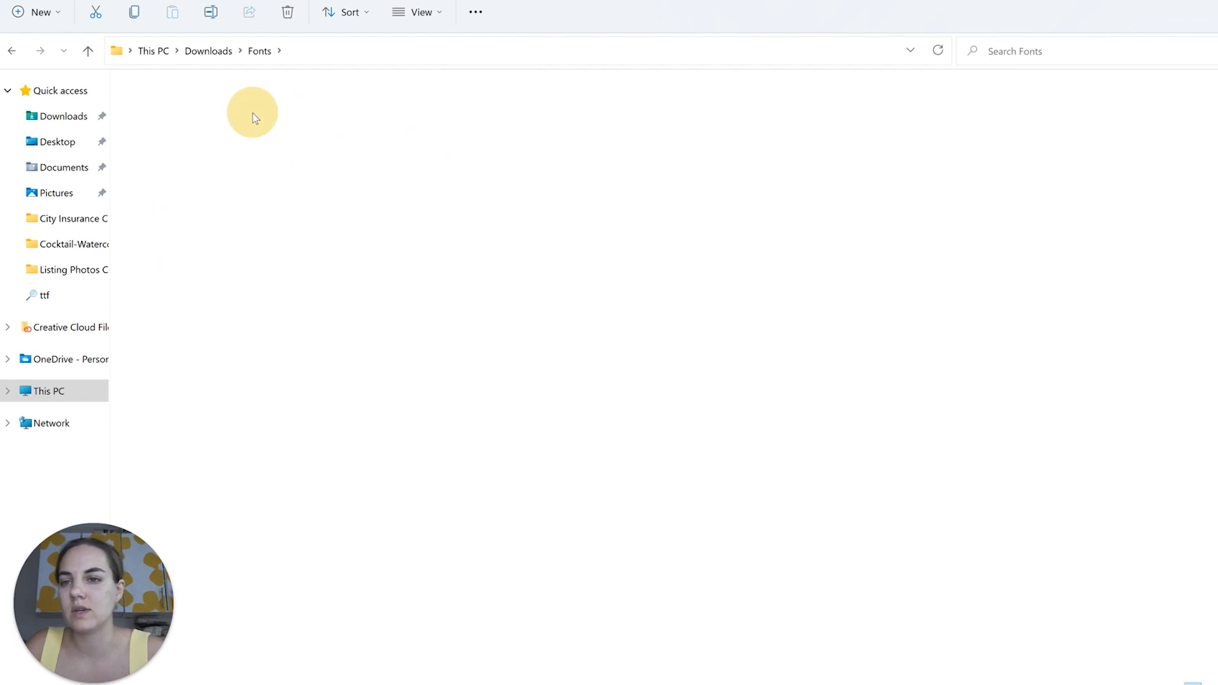
left_click(206, 107)
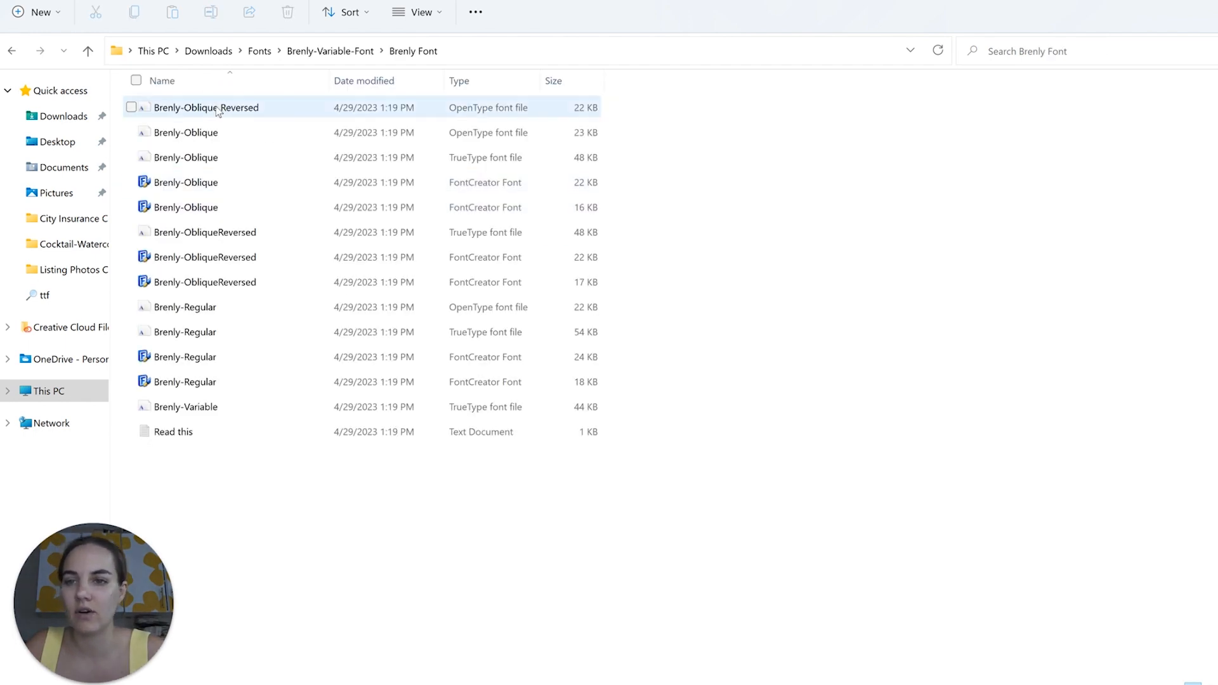
- Install Brenly-Oblique Reversed from its Font Viewer preview and close the preview
double_click(207, 107)
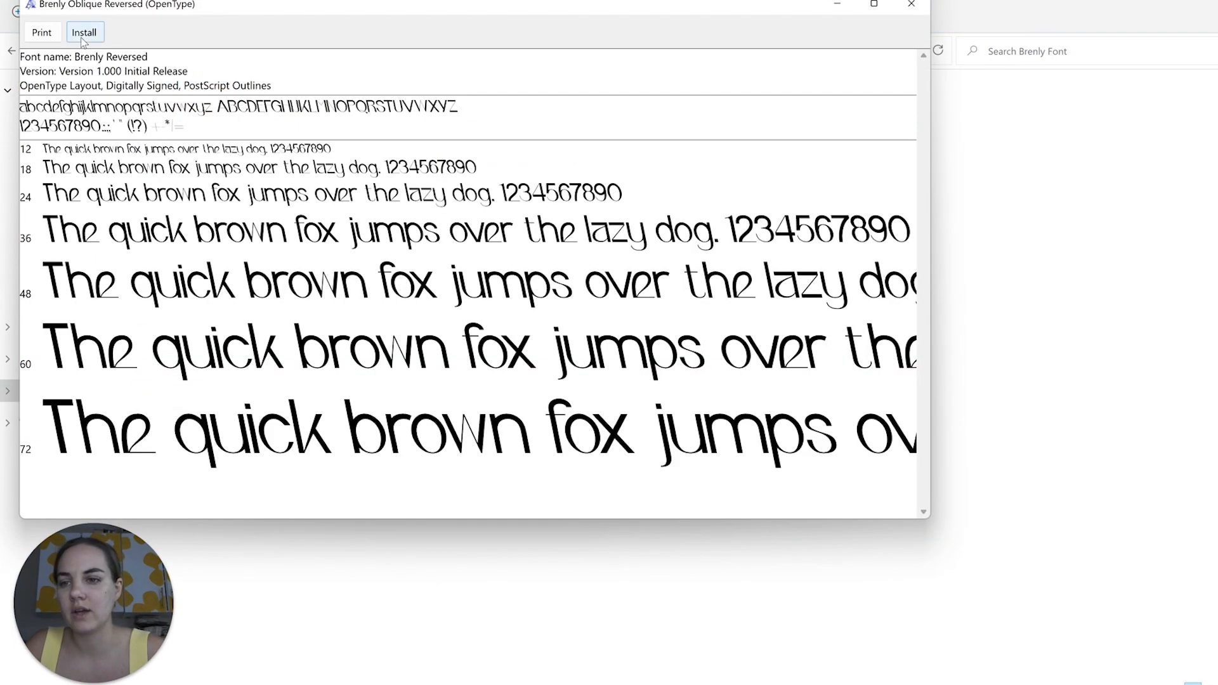
left_click(84, 31)
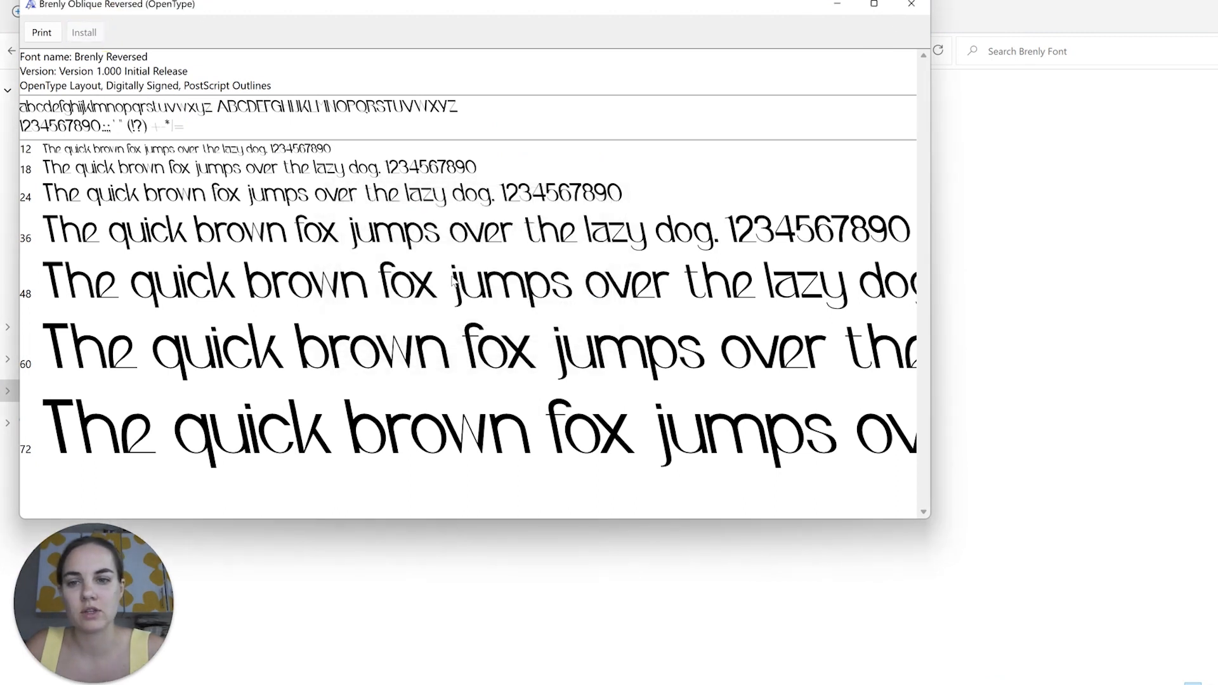
left_click(911, 5)
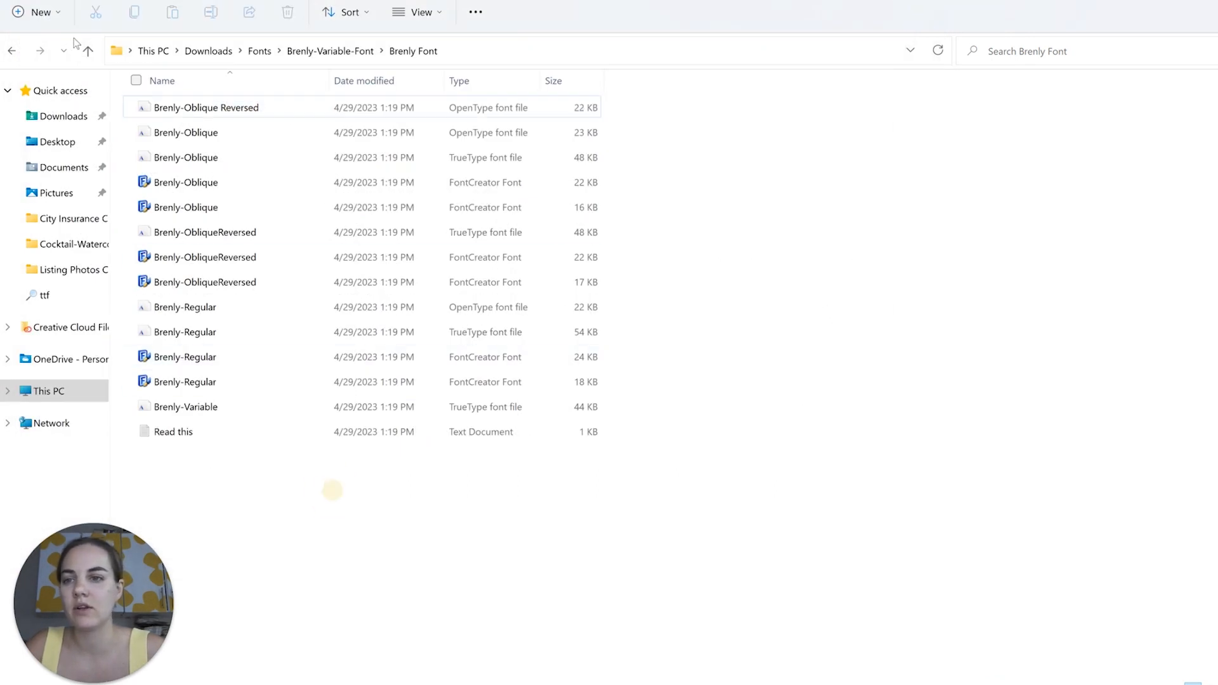
- Go back to the Fonts folder and focus its search box
left_click(11, 50)
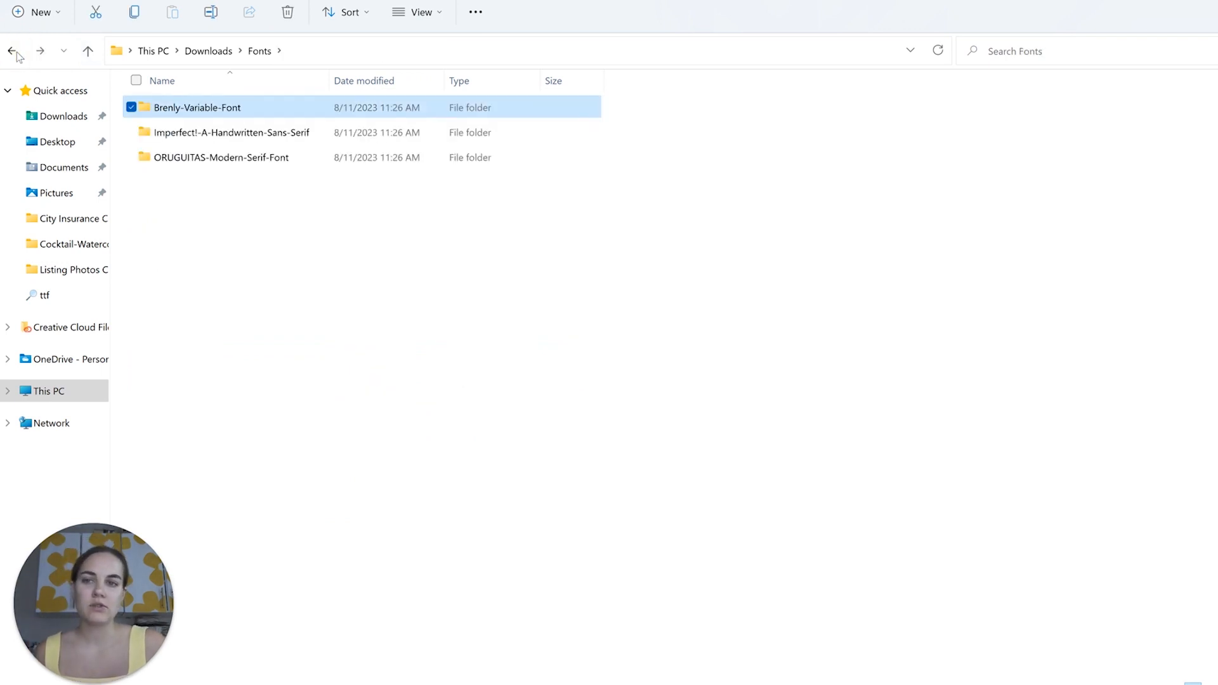
mouse_move(698, 431)
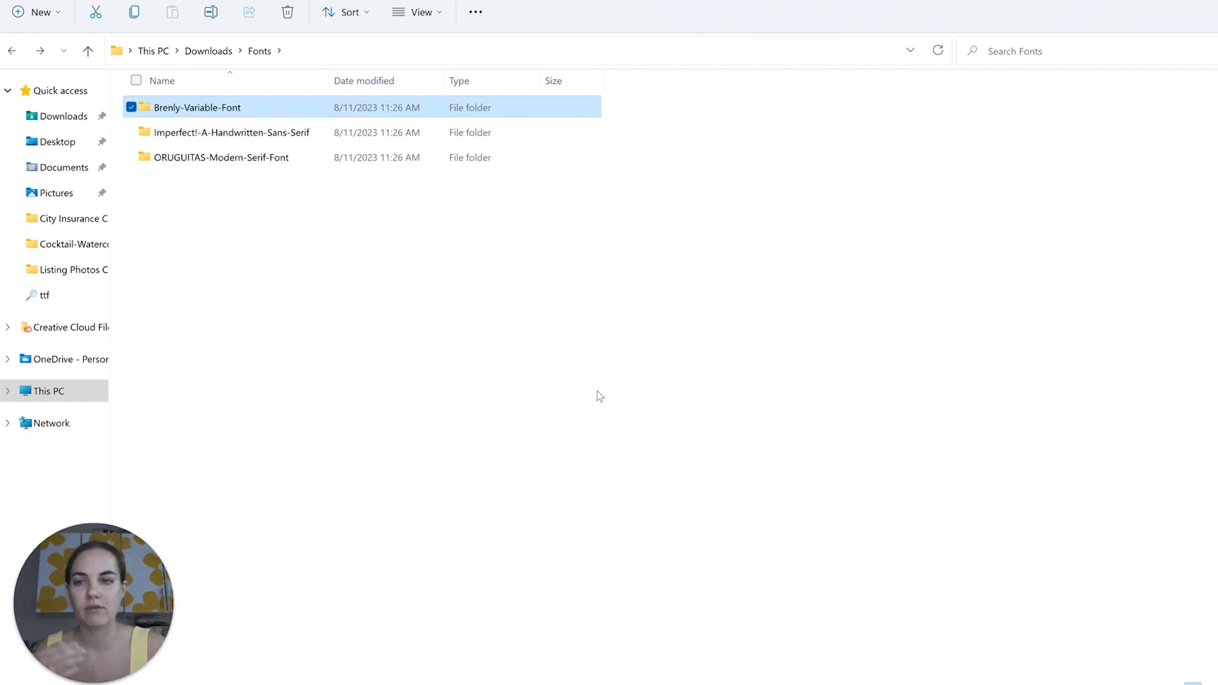
mouse_move(750, 264)
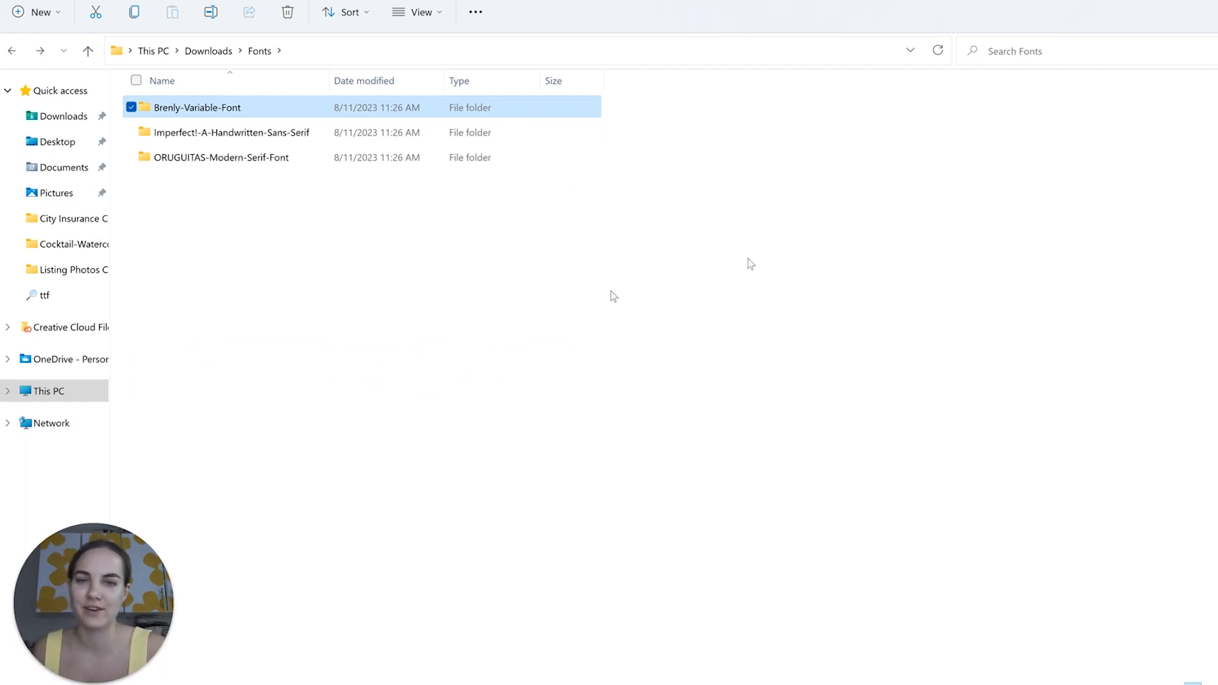
left_click(1049, 51)
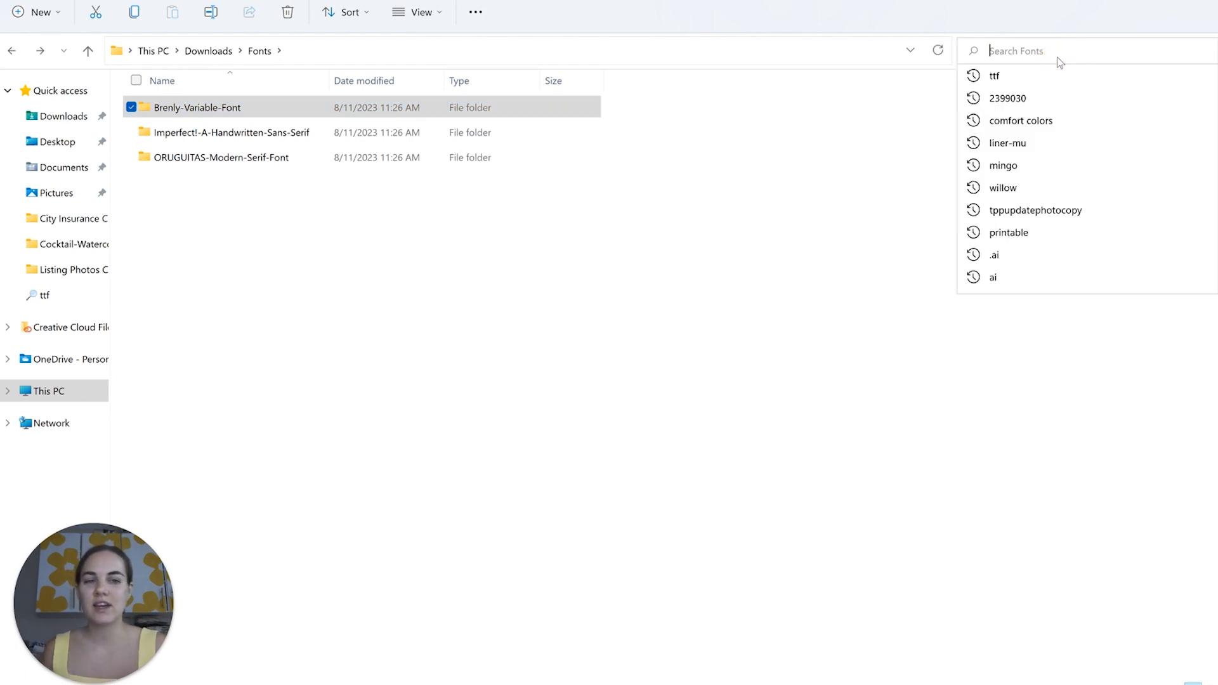
- Search the Fonts folder for .ttf, then change the search to .otf to list the OpenType files
type(".ttf")
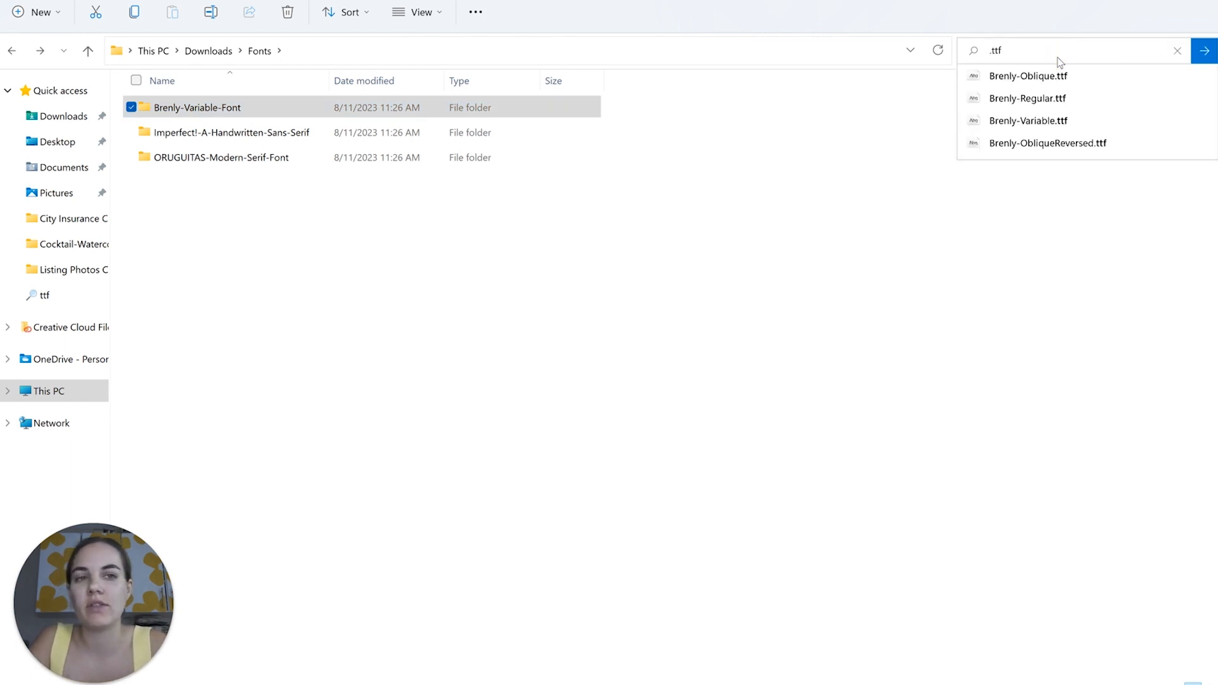
left_click(1204, 50)
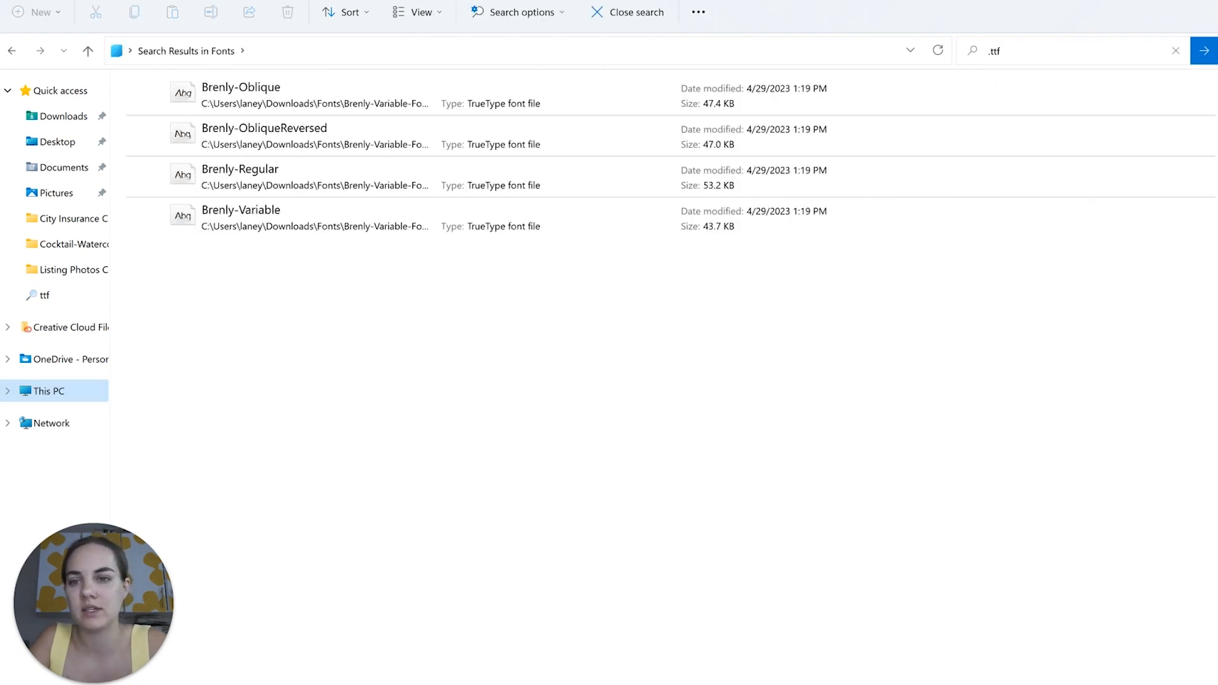
left_click(1072, 51)
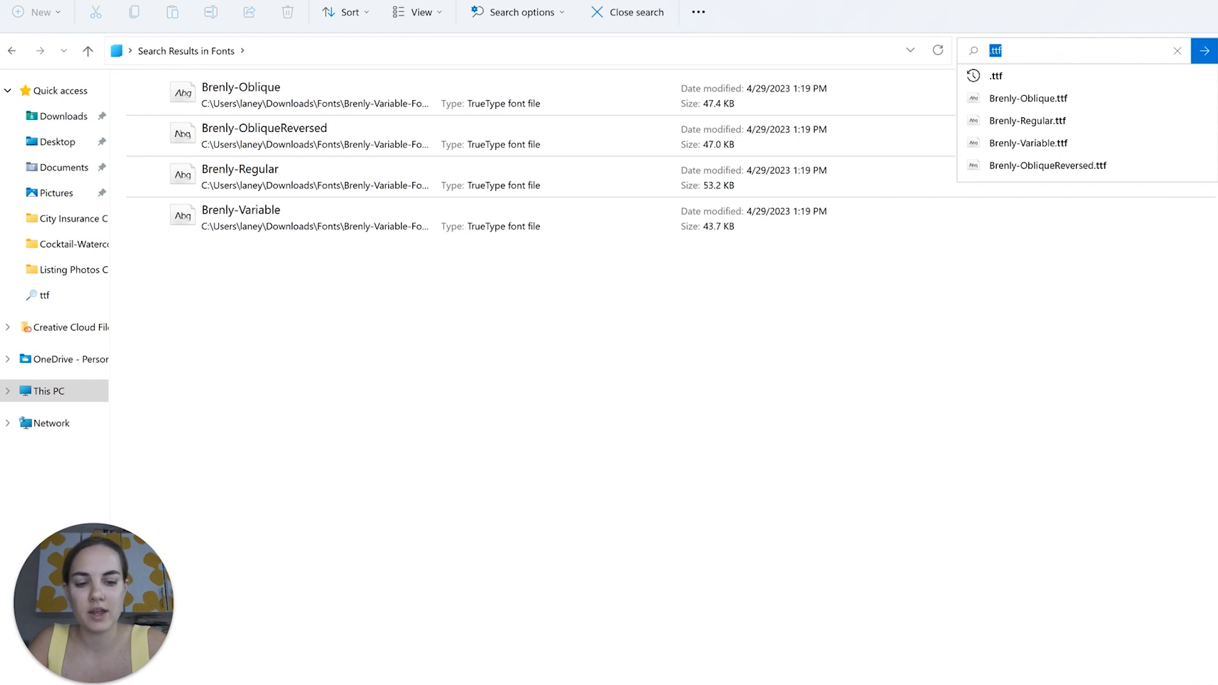
type(".otf")
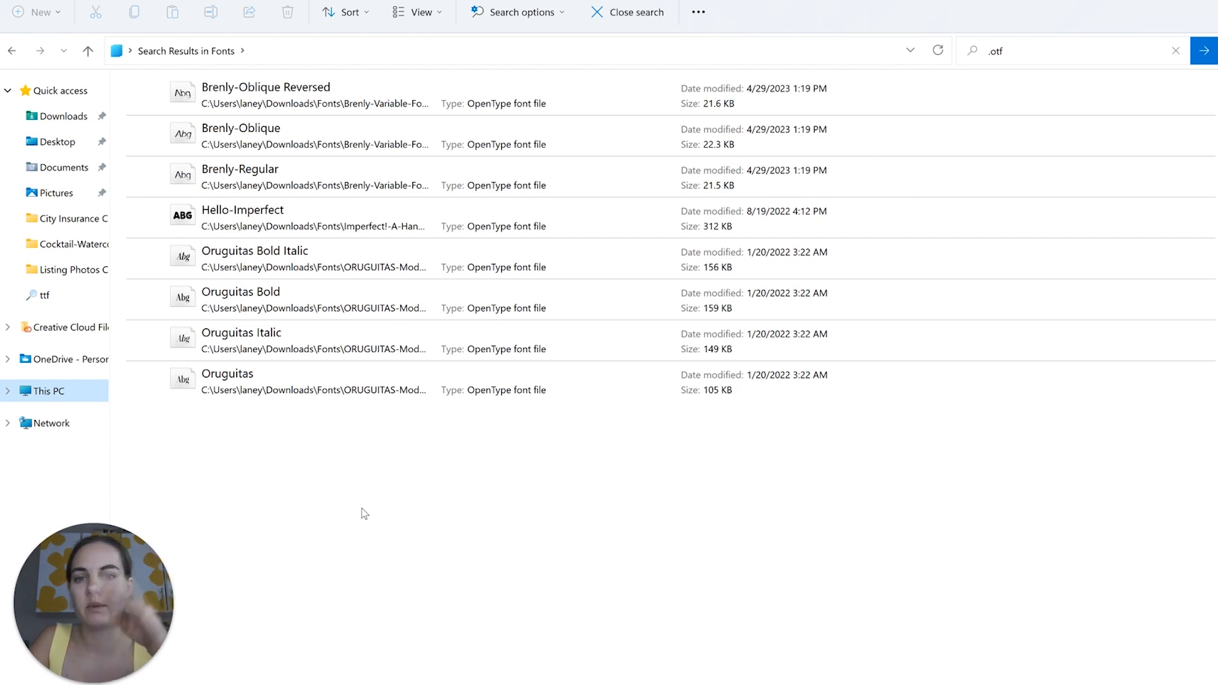
mouse_move(478, 443)
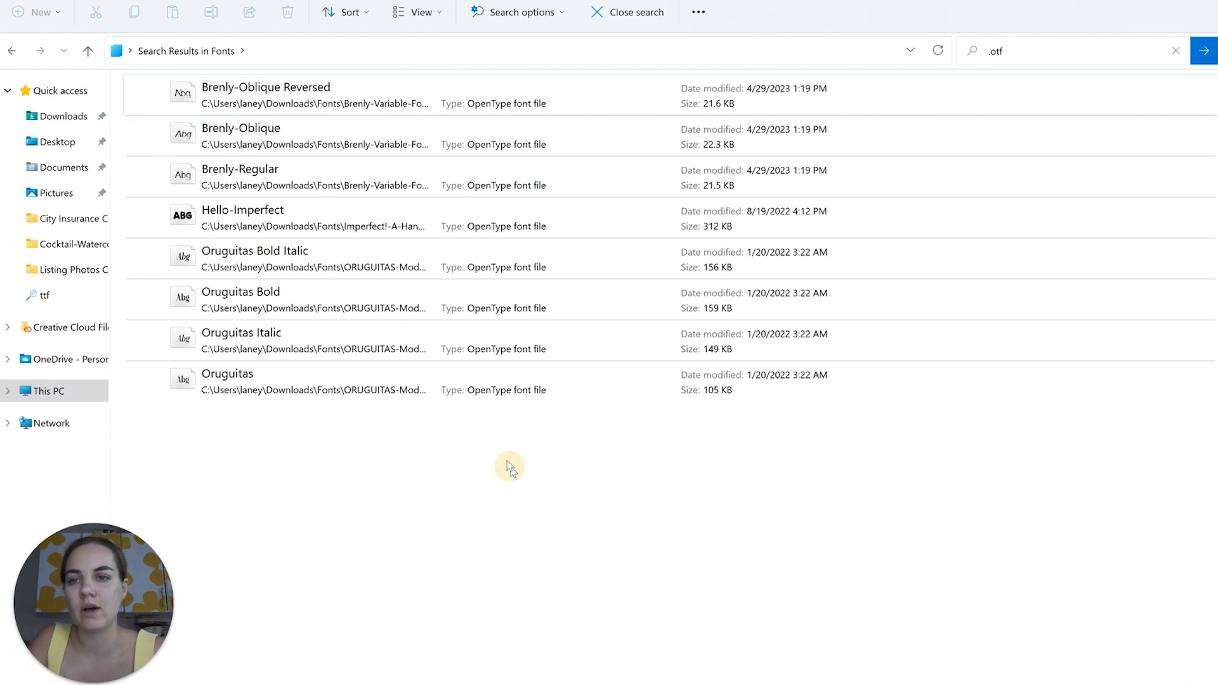
- Install all eight selected OpenType search results via the context menu's Install command
right_click(266, 93)
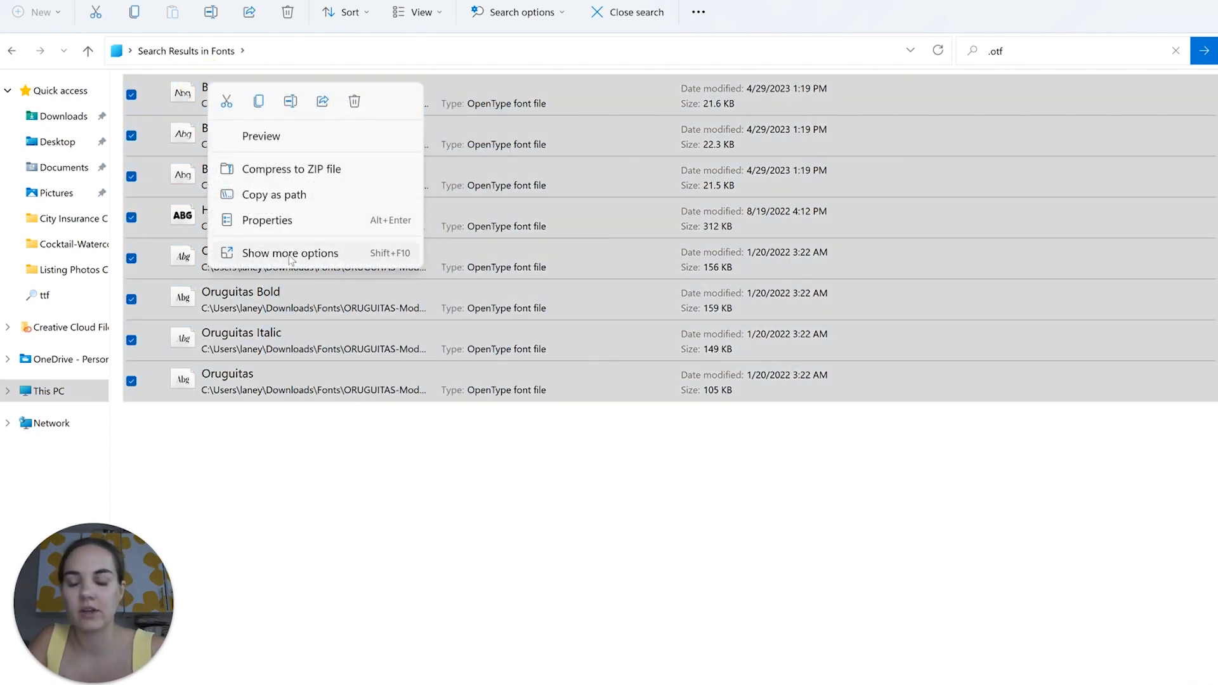
left_click(291, 253)
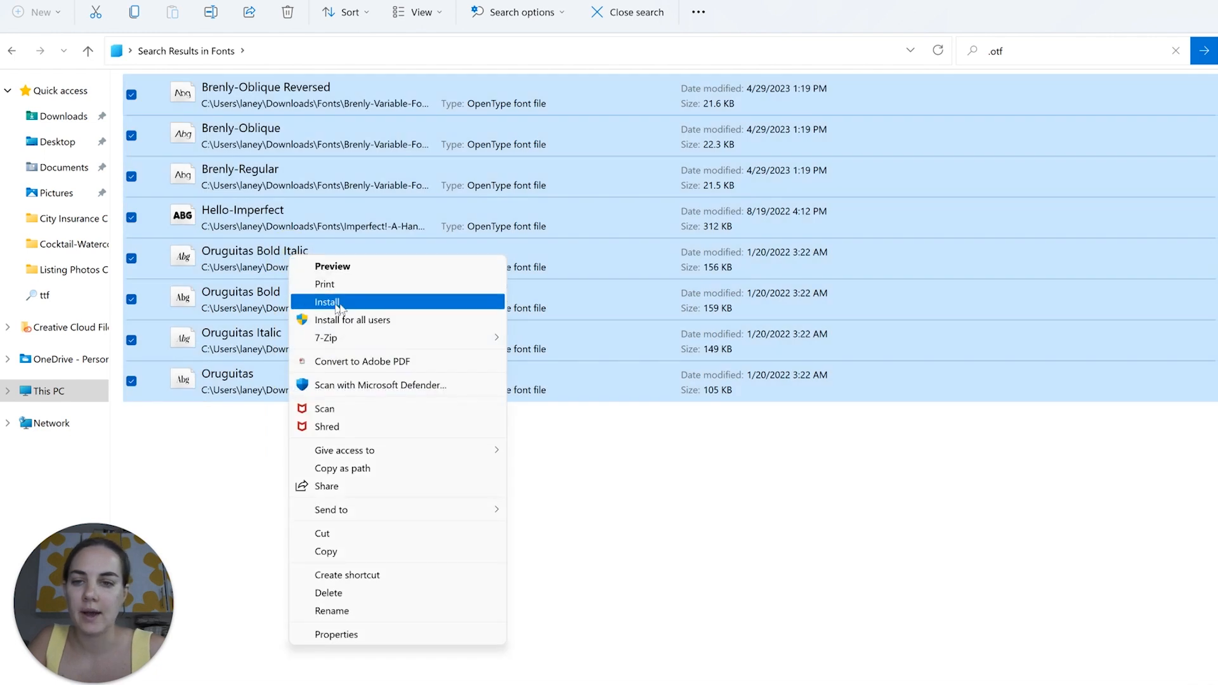
left_click(326, 302)
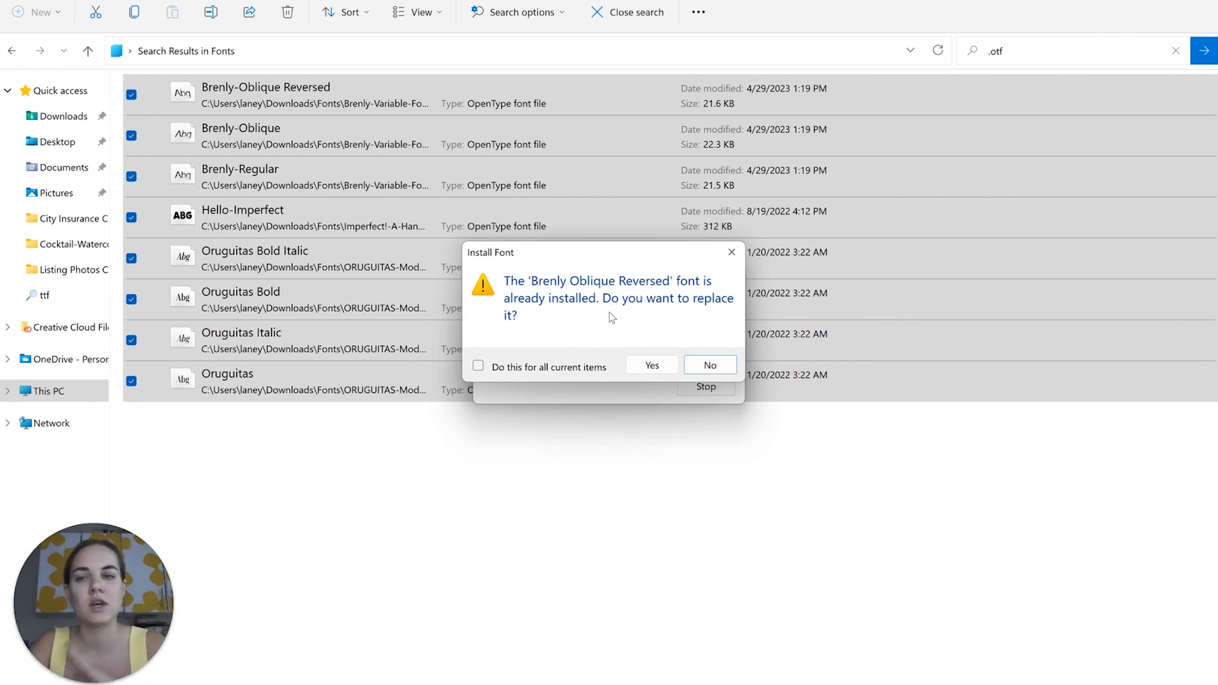
mouse_move(512, 344)
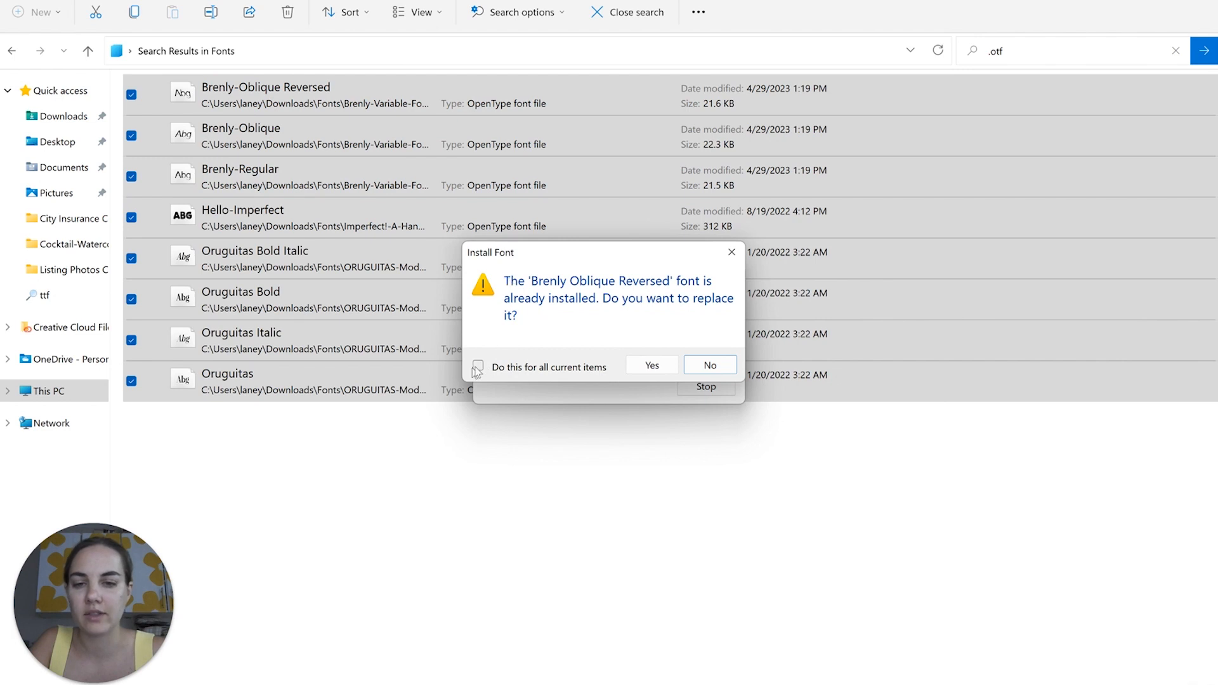
- Answer No for all duplicate fonts in the Install Font prompt so the rest keep installing
left_click(478, 365)
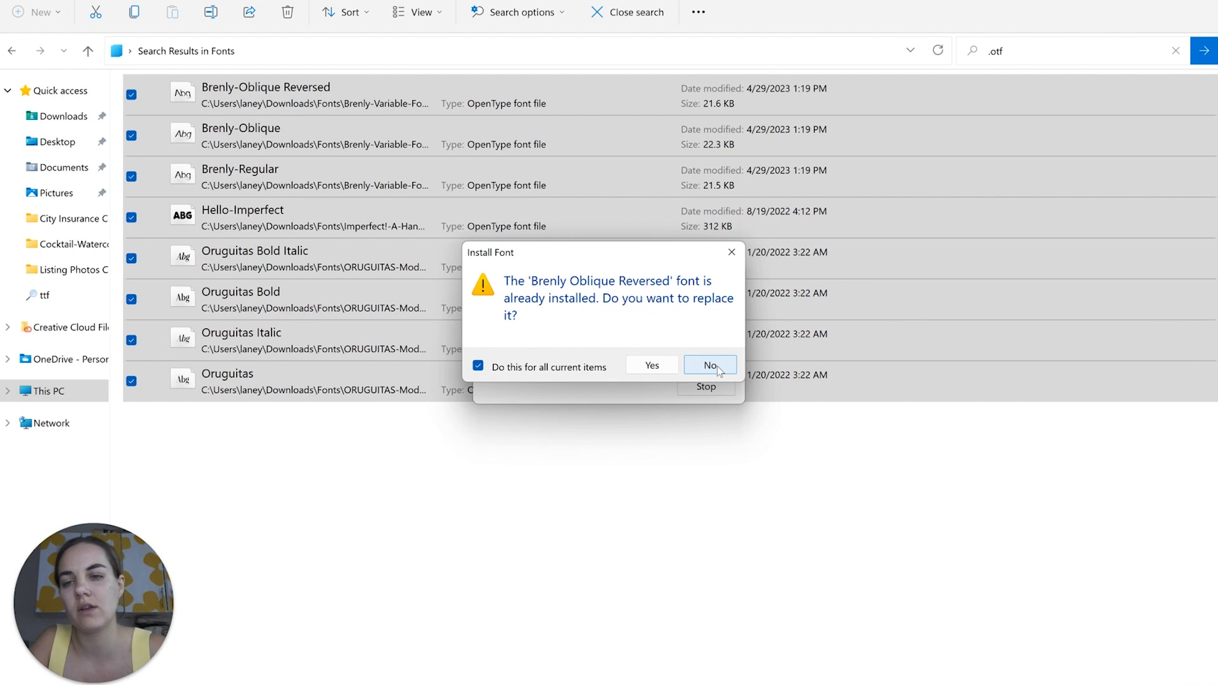
left_click(708, 366)
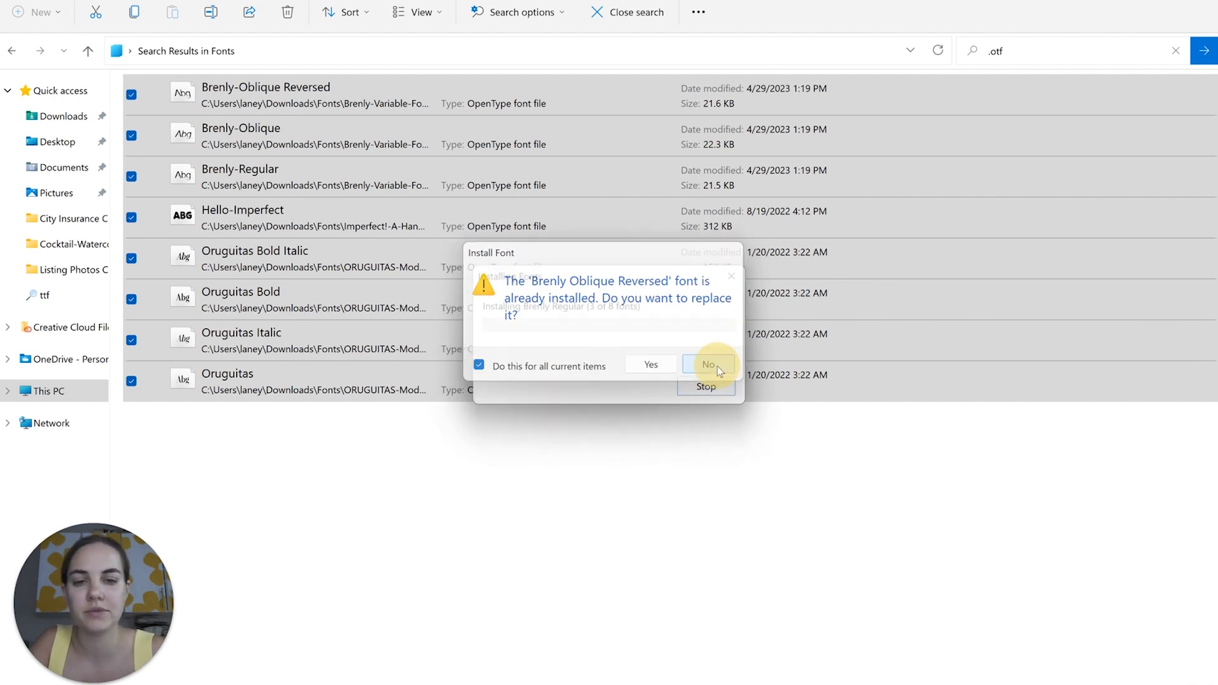
left_click(707, 364)
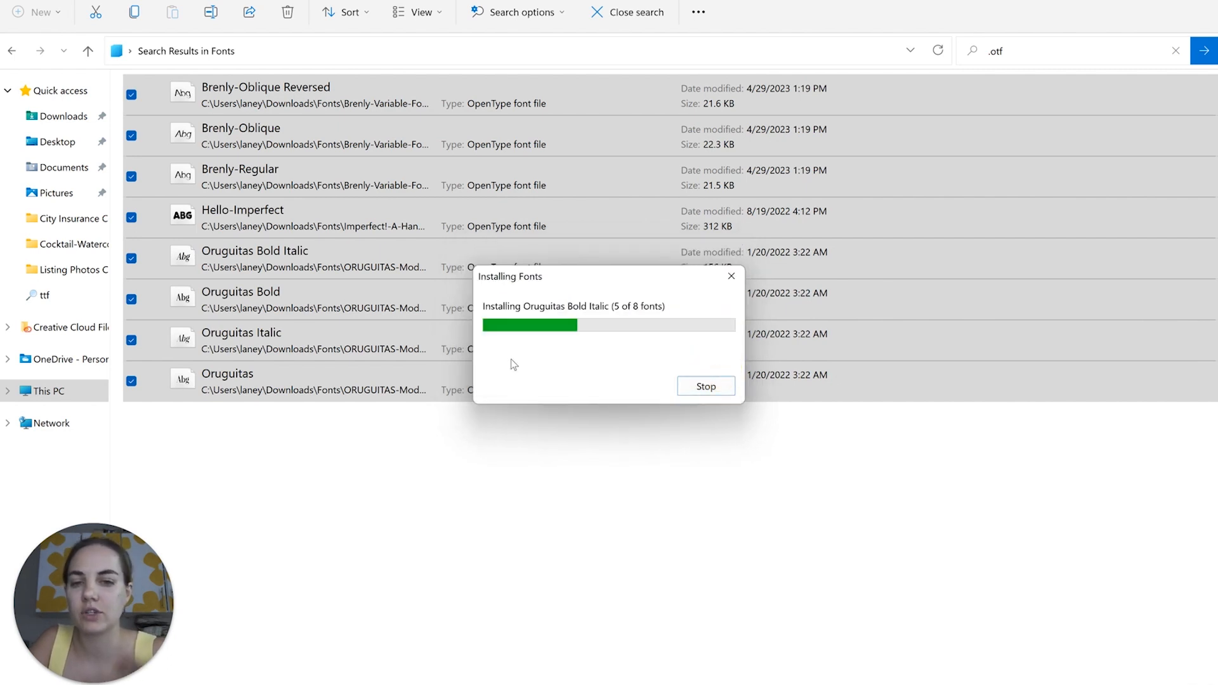